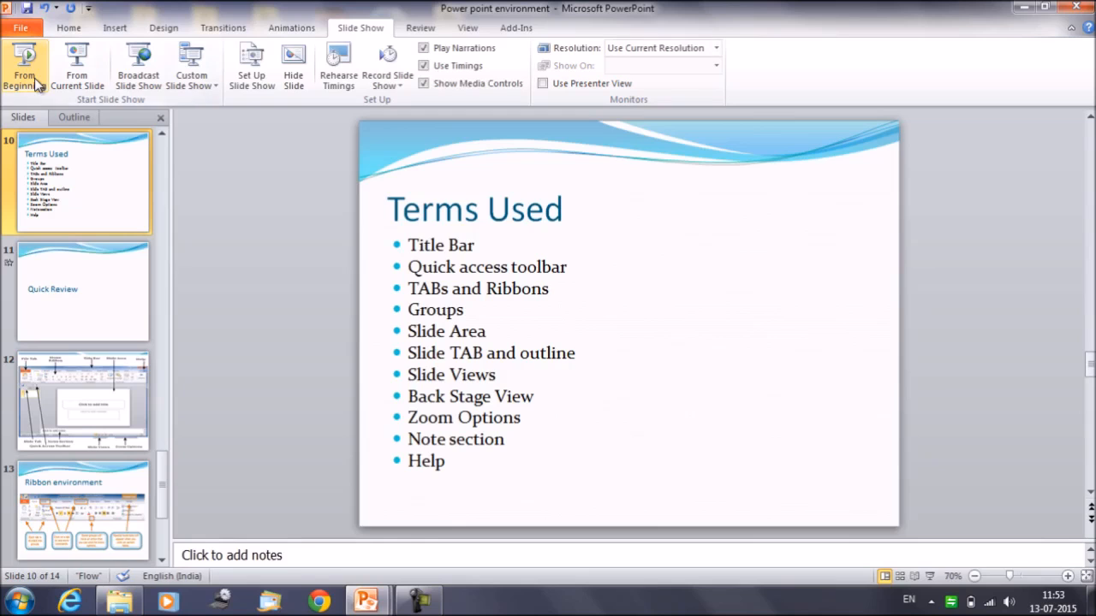
{"action": "mouse_move", "coordinate": [26, 69]}
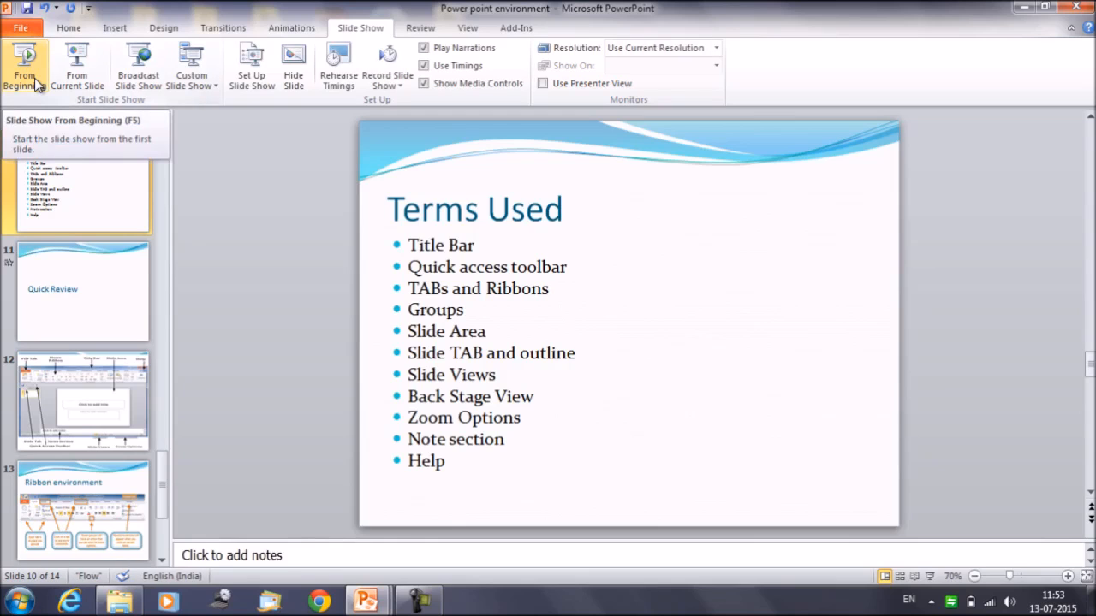
{"action": "mouse_move", "coordinate": [44, 90]}
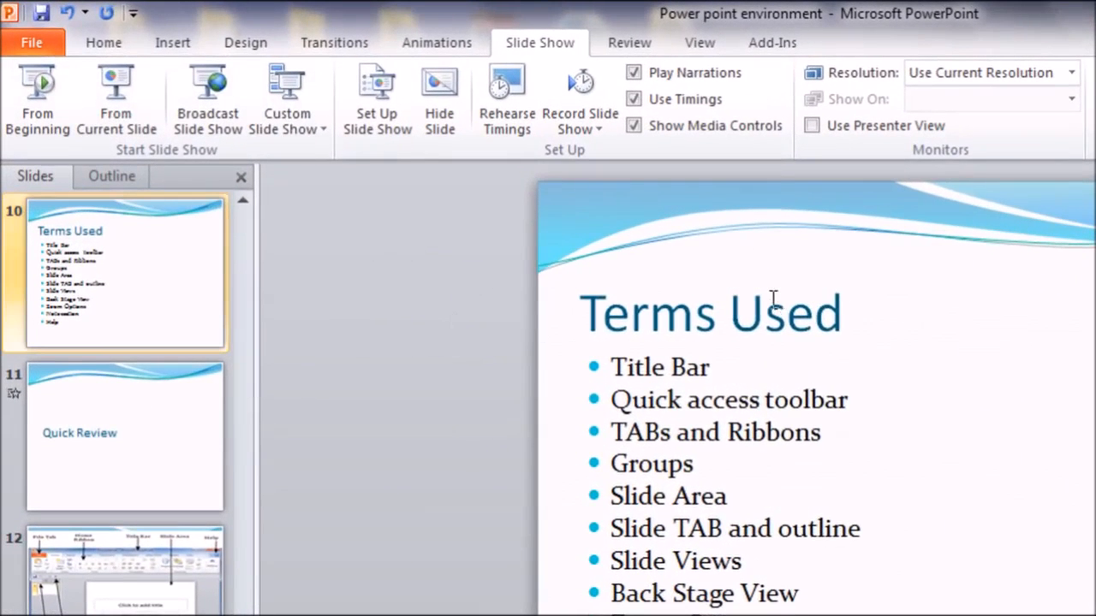
{"action": "mouse_move", "coordinate": [1049, 18]}
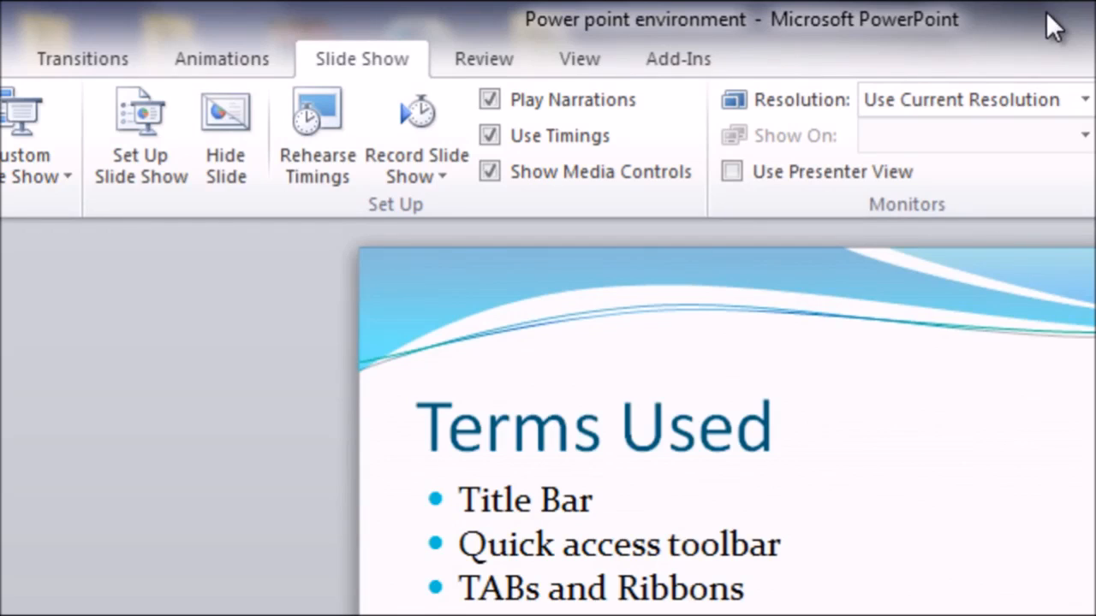
{"action": "mouse_move", "coordinate": [484, 35]}
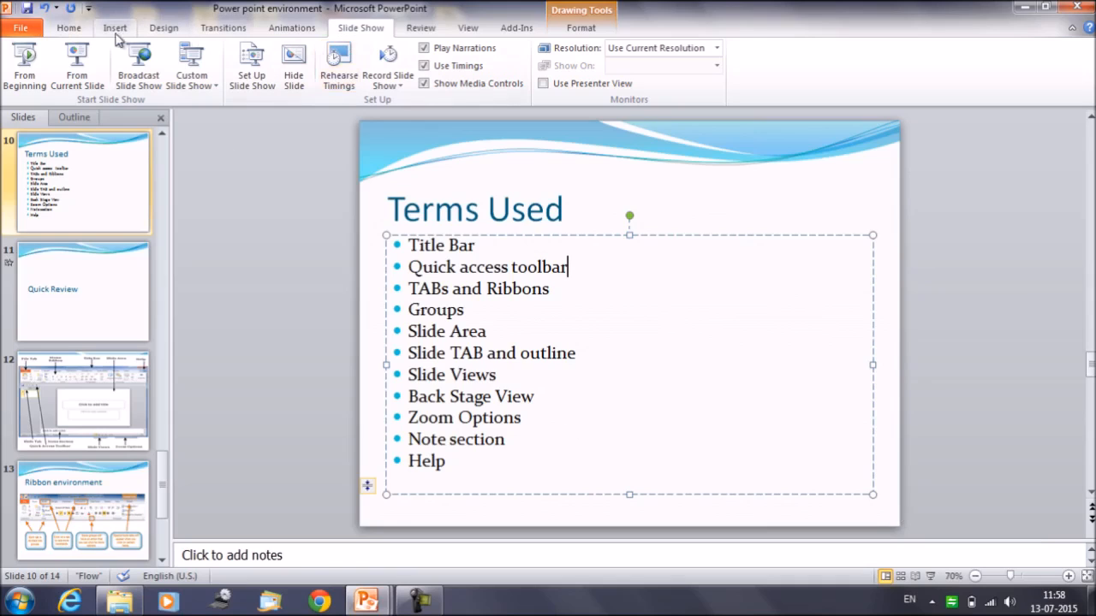
{"action": "mouse_move", "coordinate": [204, 44]}
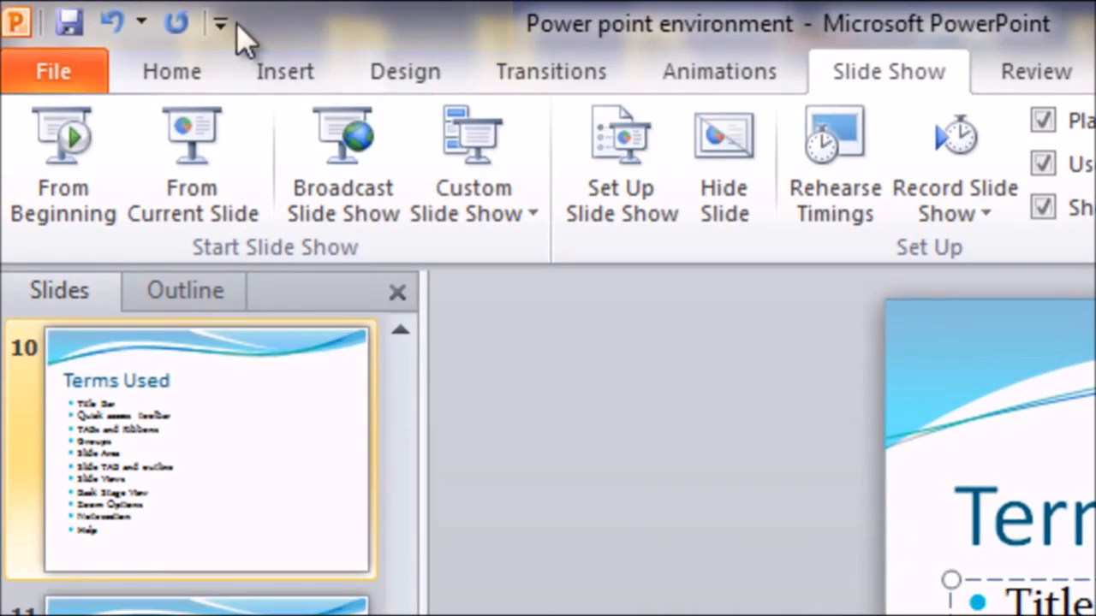
Select the Terms Used slide's bulleted text box to view its animation effects.
{"action": "left_click", "coordinate": [404, 71]}
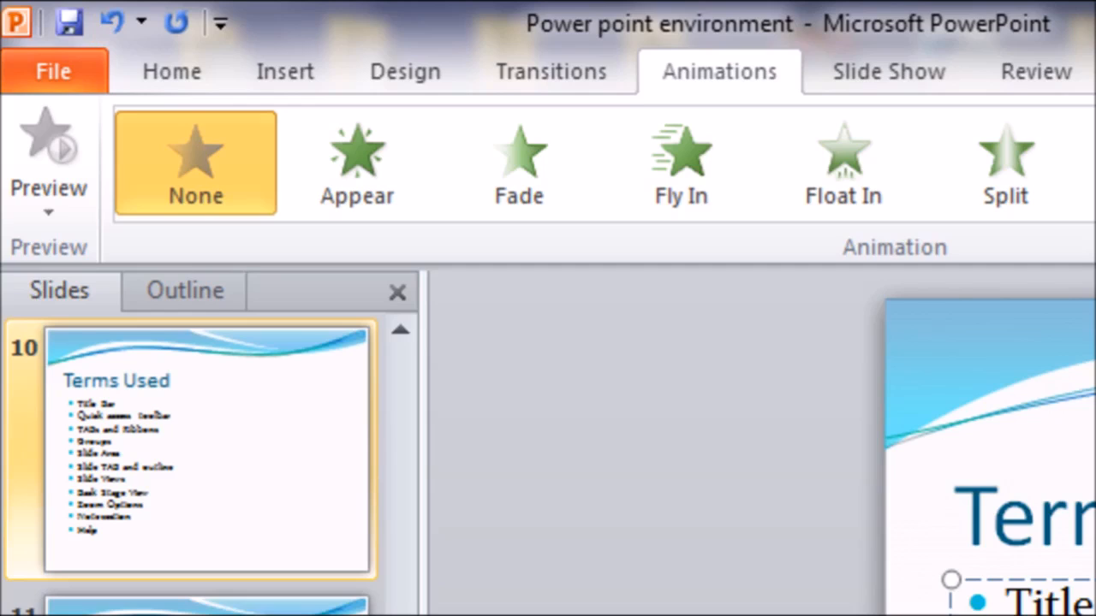
{"action": "mouse_move", "coordinate": [261, 52]}
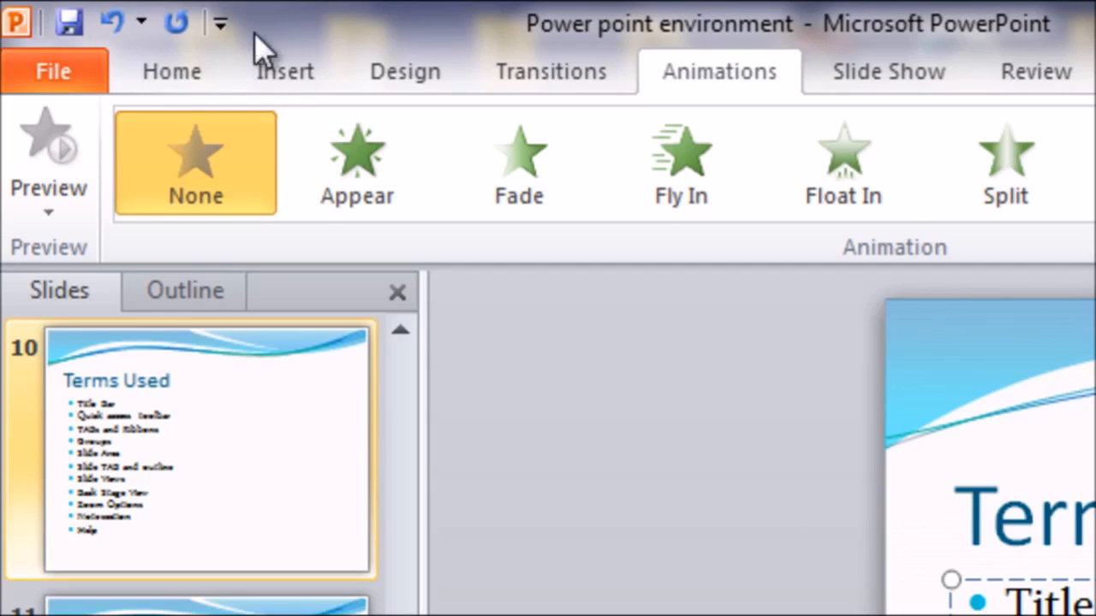
{"action": "mouse_move", "coordinate": [112, 24]}
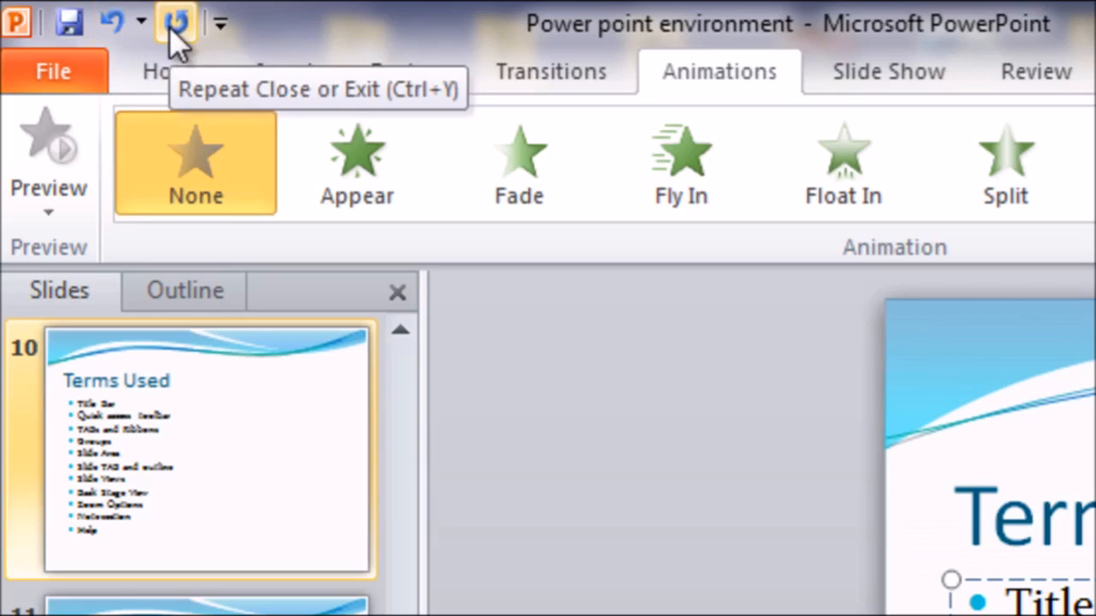
{"action": "mouse_move", "coordinate": [19, 26]}
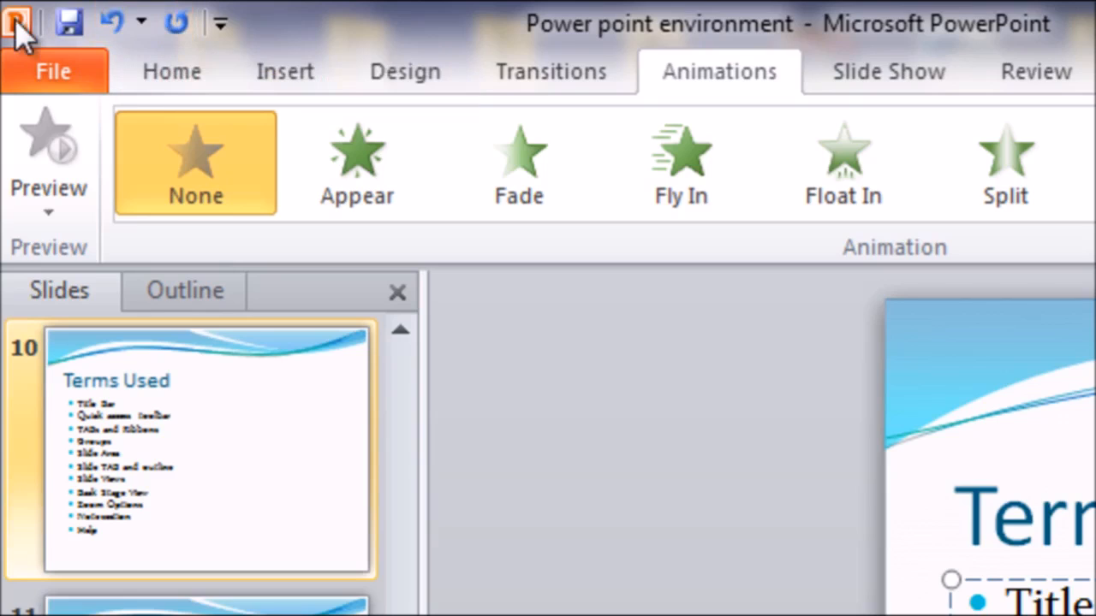
{"action": "mouse_move", "coordinate": [70, 21]}
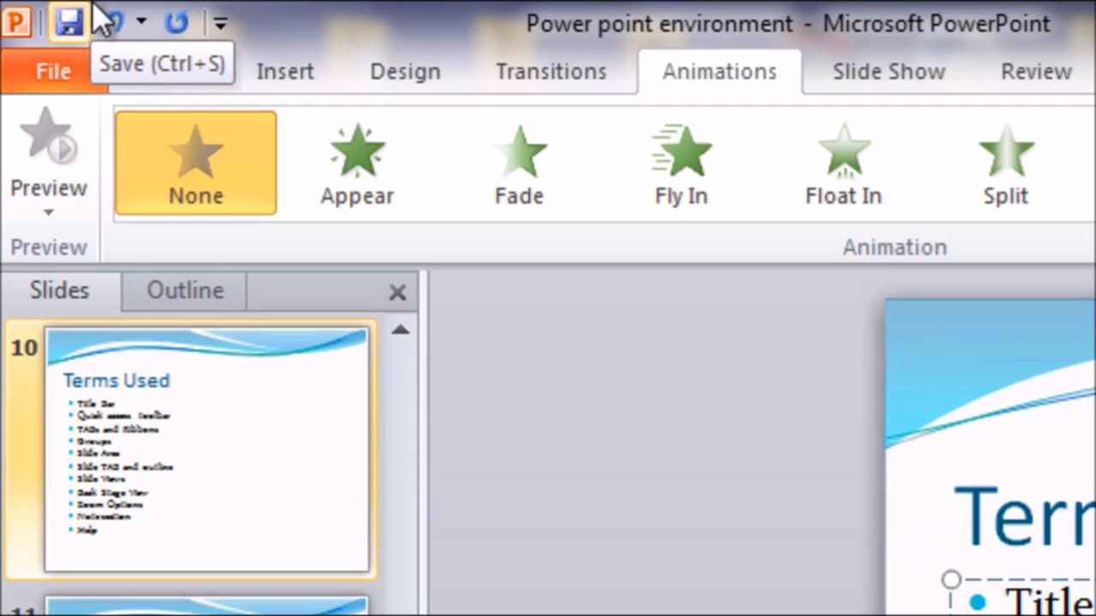
{"action": "mouse_move", "coordinate": [115, 21]}
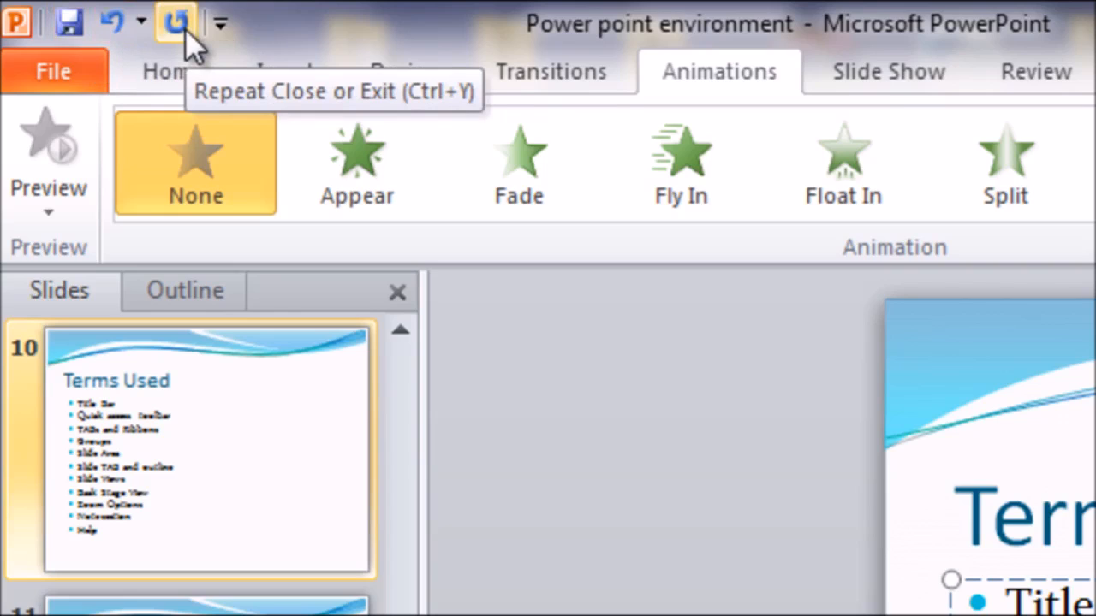
{"action": "mouse_move", "coordinate": [274, 269]}
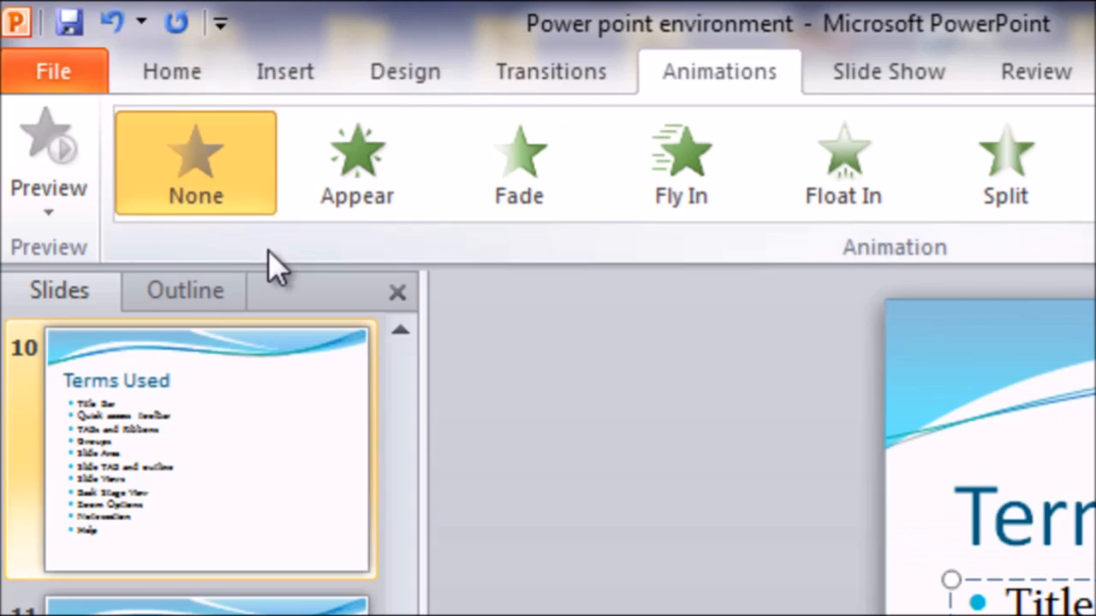
{"action": "mouse_move", "coordinate": [236, 129]}
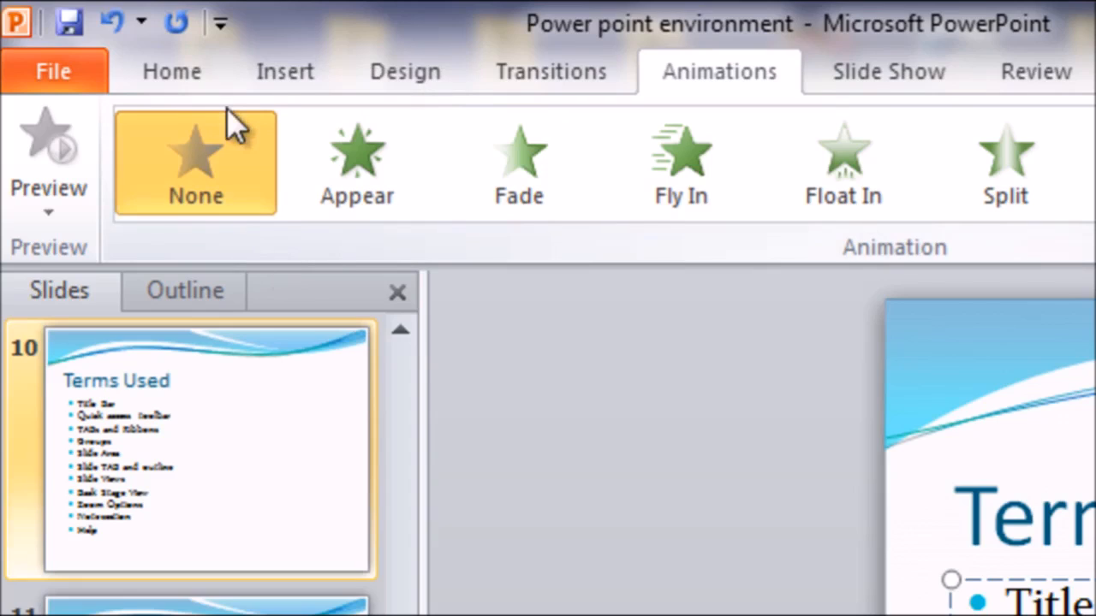
{"action": "mouse_move", "coordinate": [227, 128]}
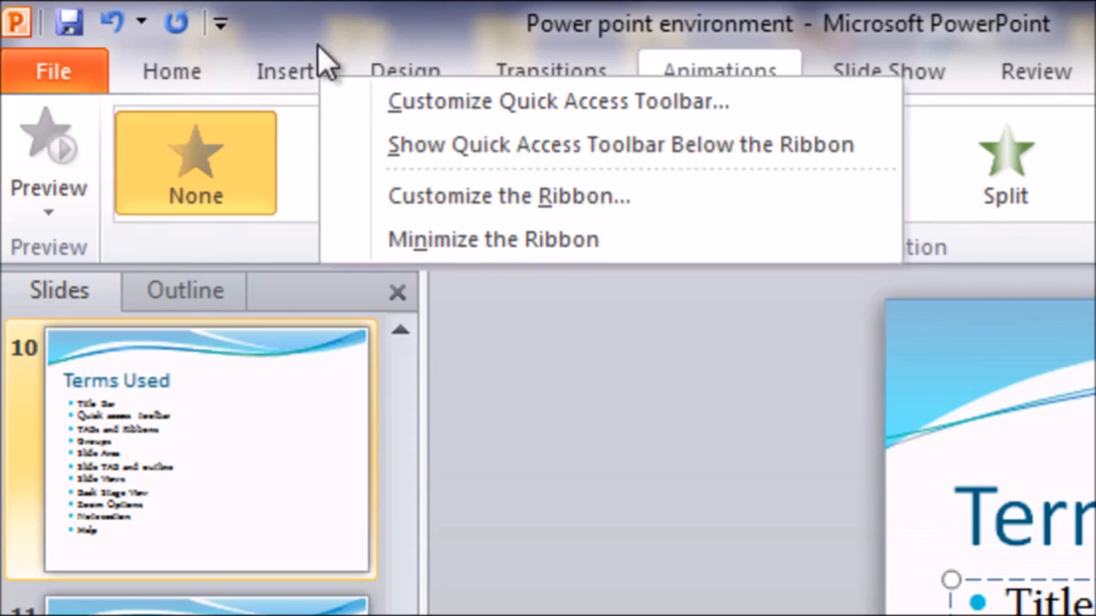
{"action": "mouse_move", "coordinate": [358, 58]}
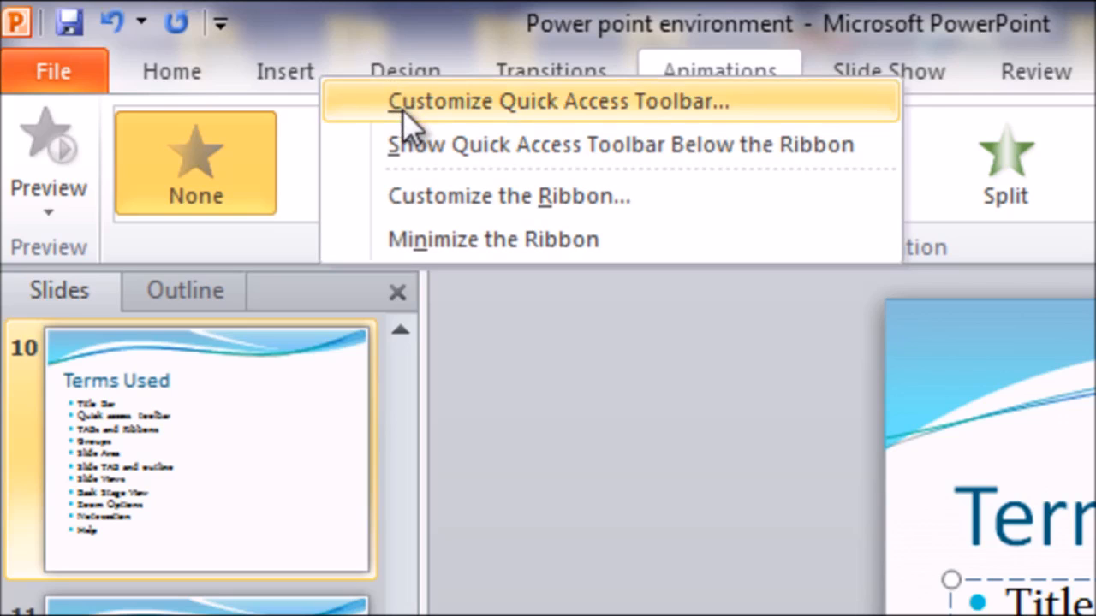
Choose Customize Quick Access Toolbar from the toolbar's dropdown arrow.
{"action": "left_click", "coordinate": [559, 101]}
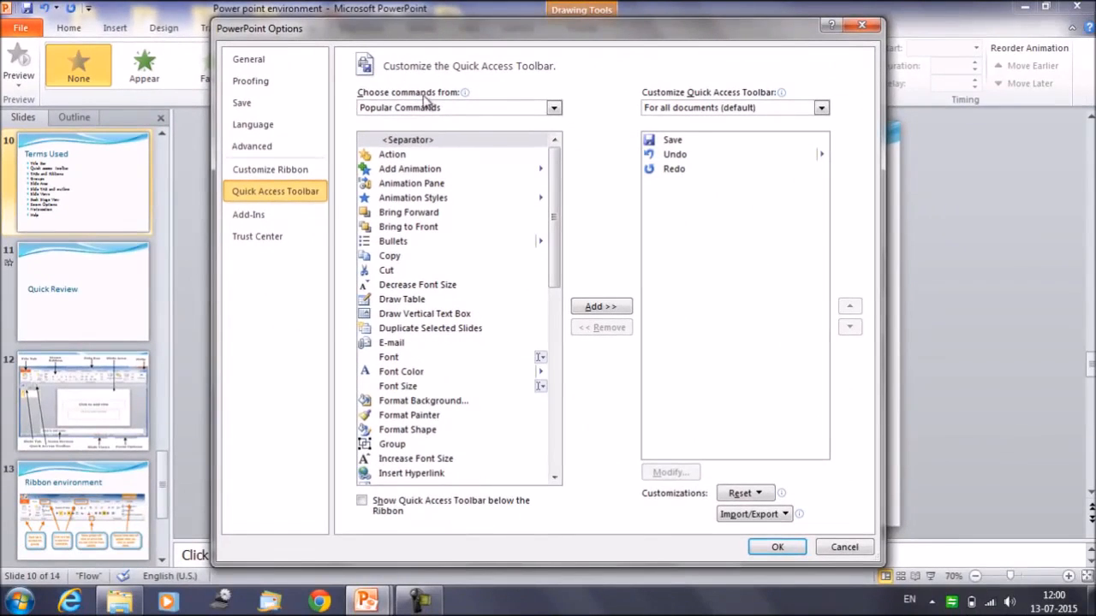
{"action": "mouse_move", "coordinate": [409, 169]}
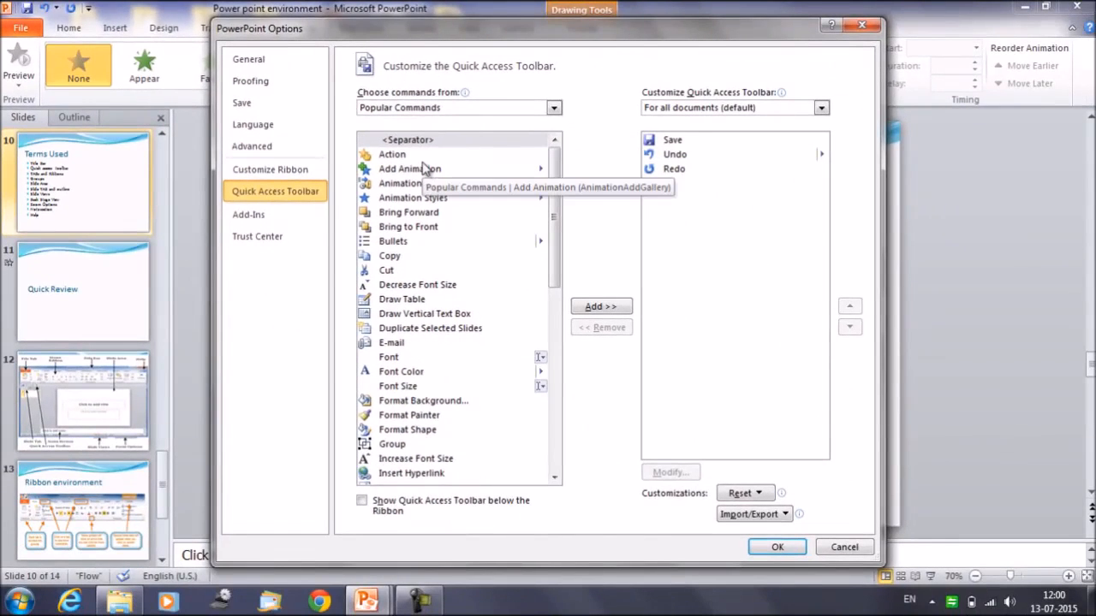
{"action": "mouse_move", "coordinate": [390, 255]}
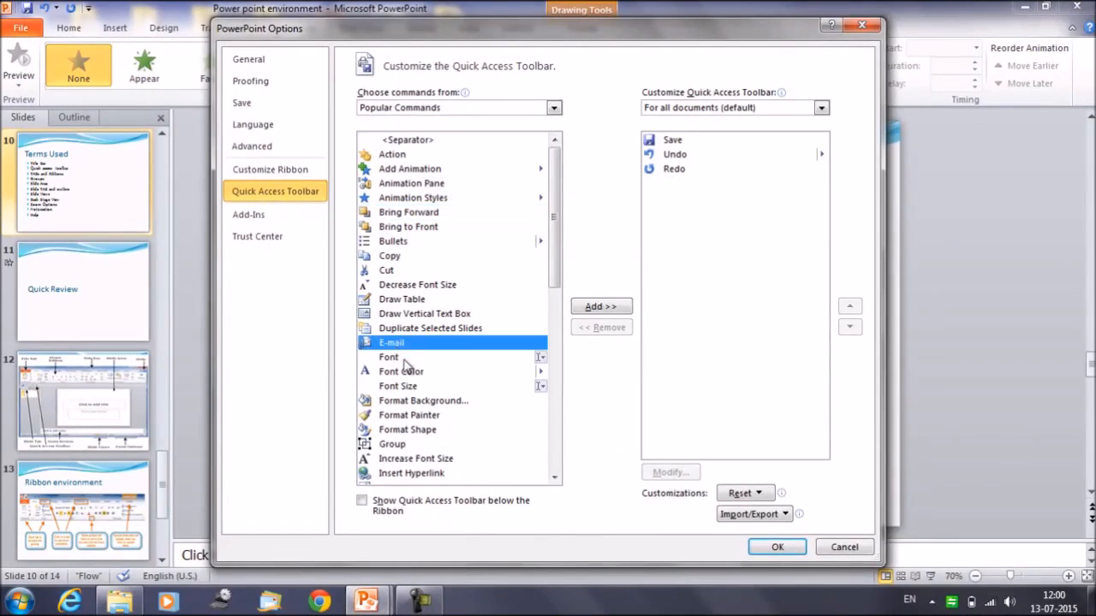
Add Font and E-mail from Popular Commands to the toolbar list and confirm with OK.
{"action": "left_click", "coordinate": [389, 357]}
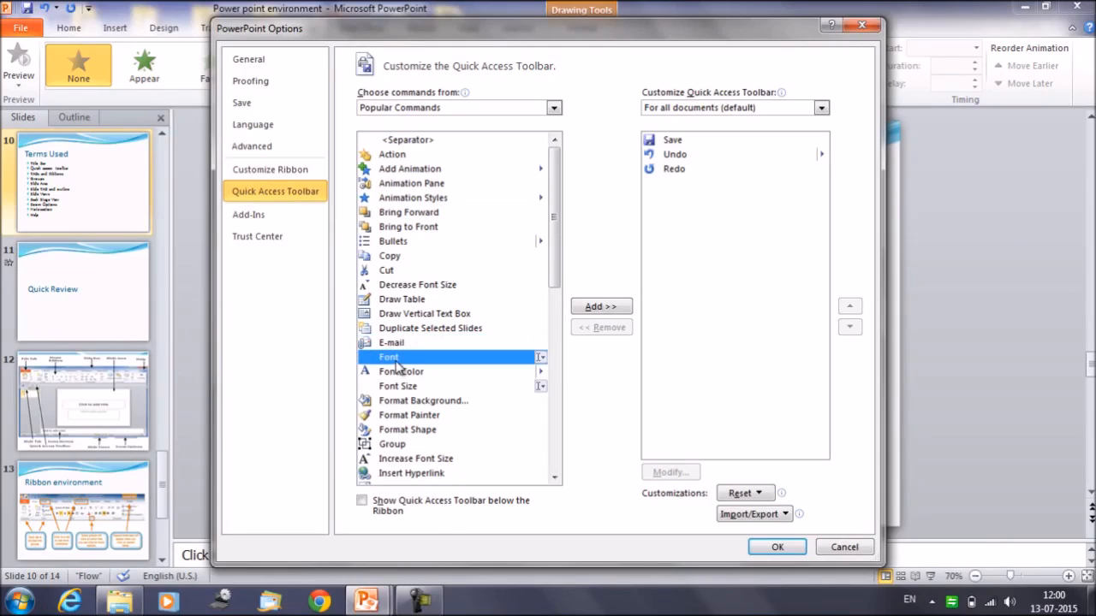
{"action": "left_click", "coordinate": [600, 306]}
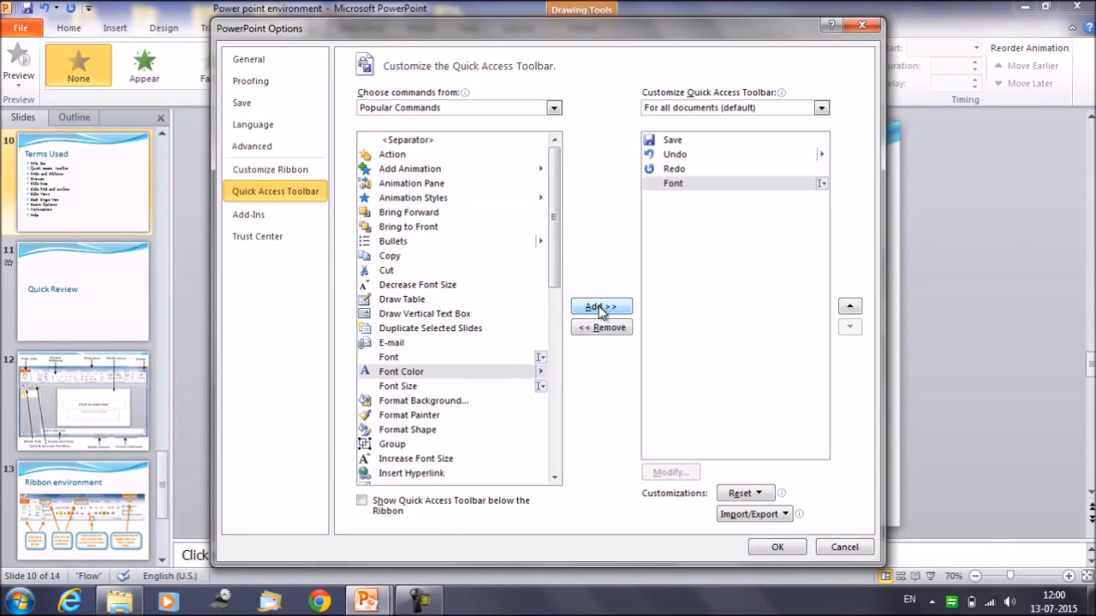
{"action": "mouse_move", "coordinate": [411, 266]}
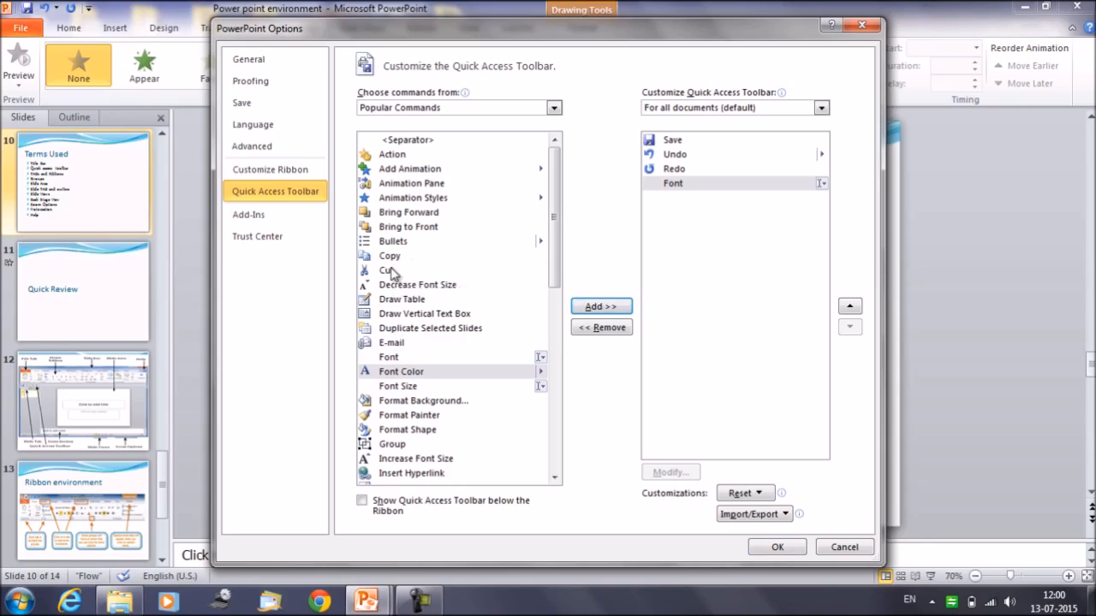
{"action": "left_click", "coordinate": [391, 341]}
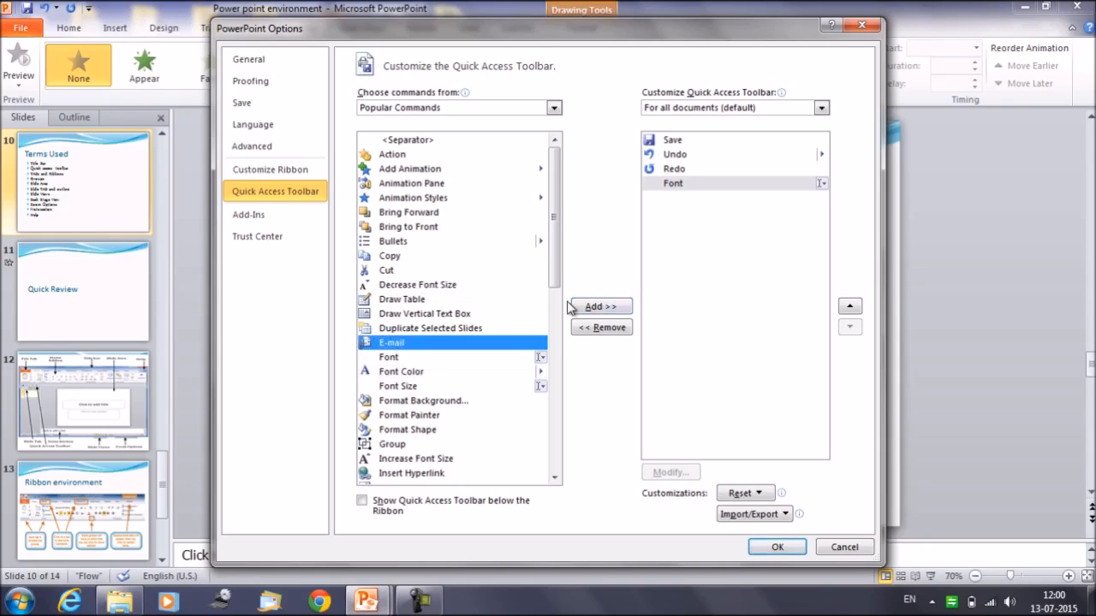
{"action": "left_click", "coordinate": [600, 306]}
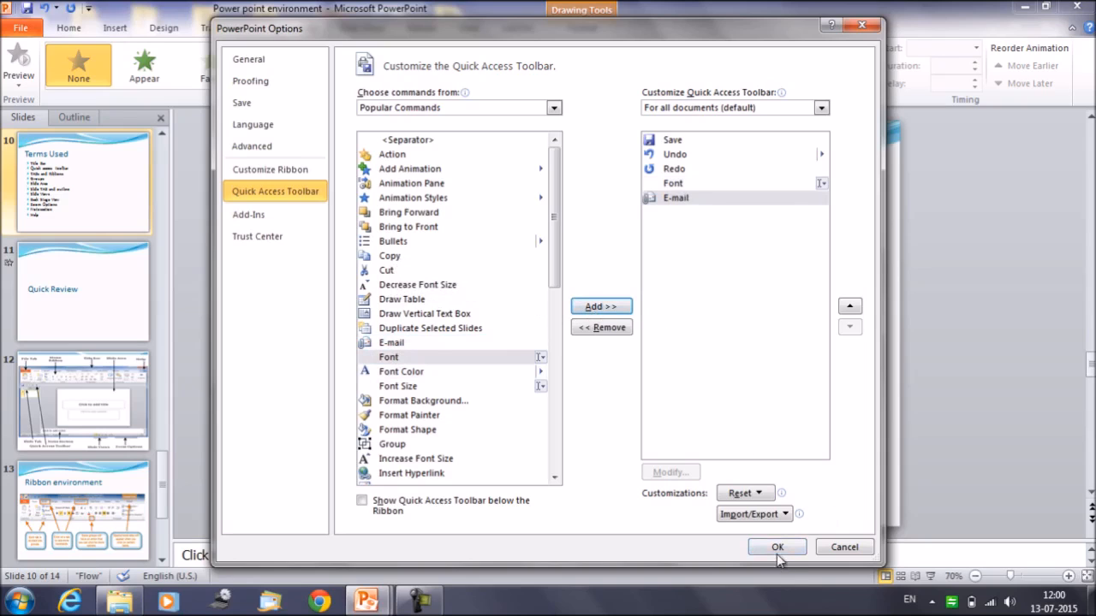
{"action": "left_click", "coordinate": [777, 547]}
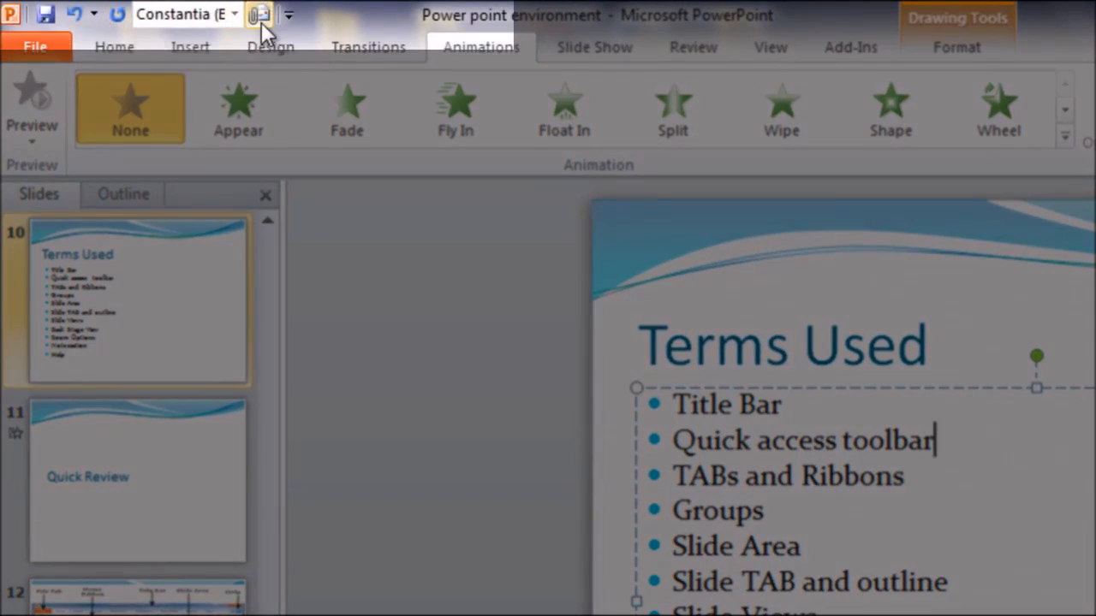
{"action": "mouse_move", "coordinate": [260, 15]}
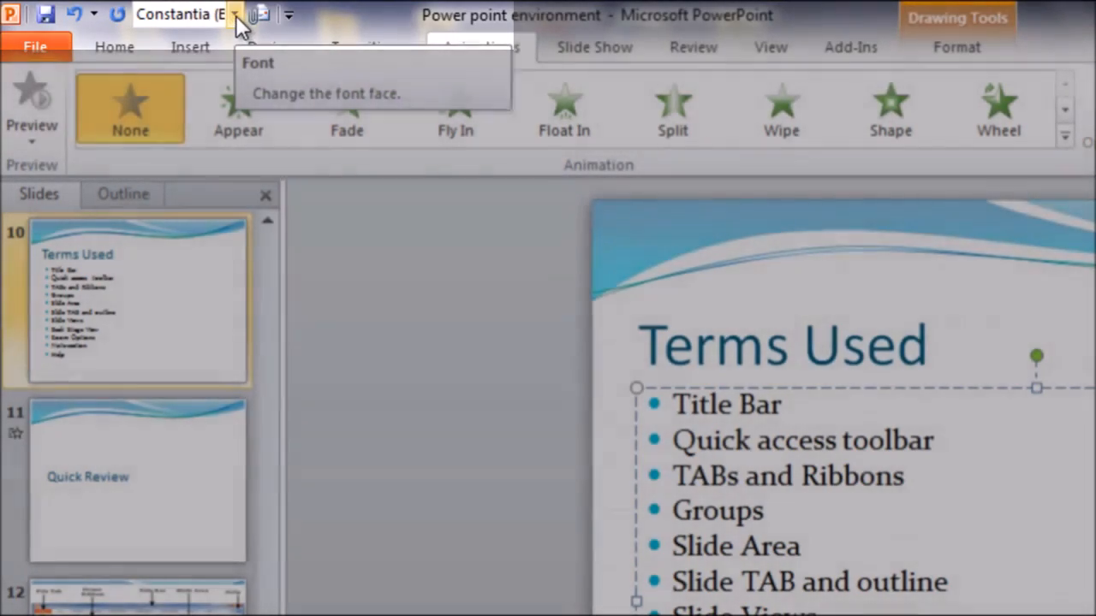
{"action": "left_click", "coordinate": [233, 15]}
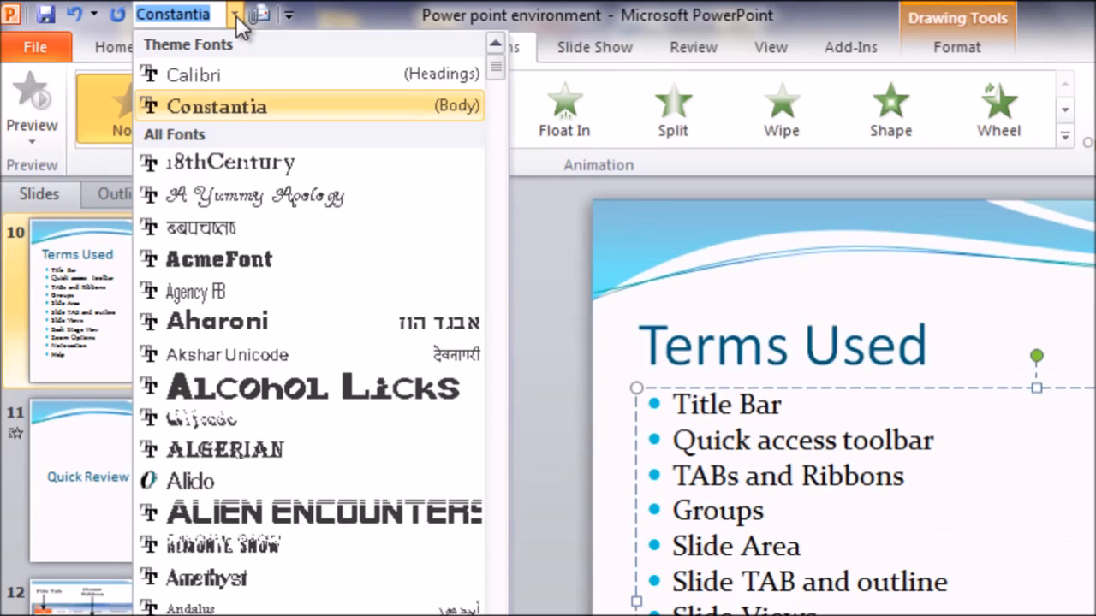
{"action": "mouse_move", "coordinate": [524, 14]}
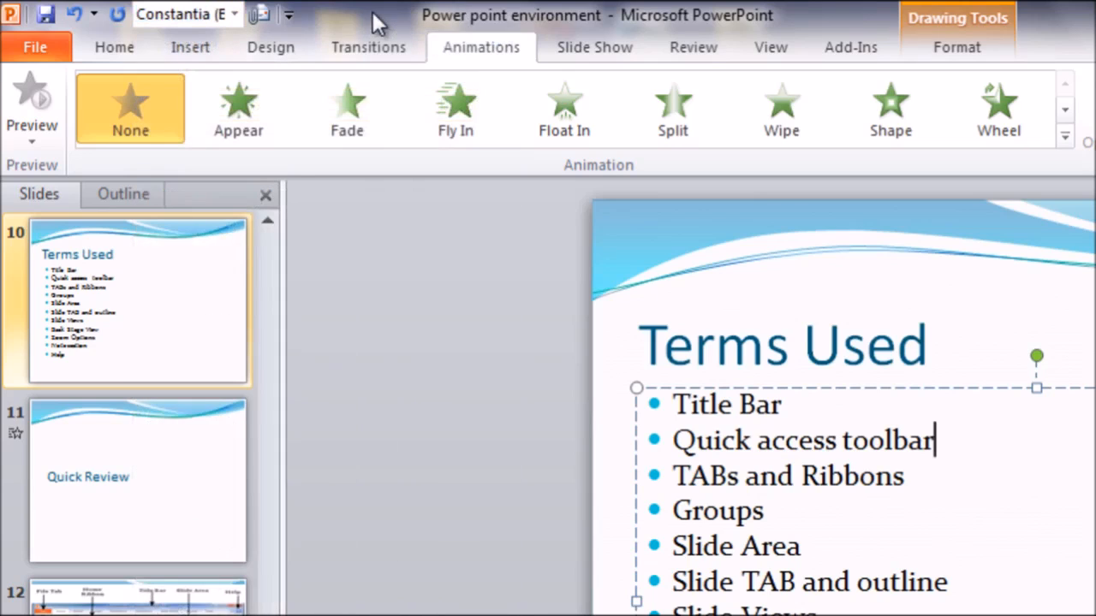
Browse the Transitions and Design tabs, then switch the side pane to Outline view.
{"action": "left_click", "coordinate": [368, 47]}
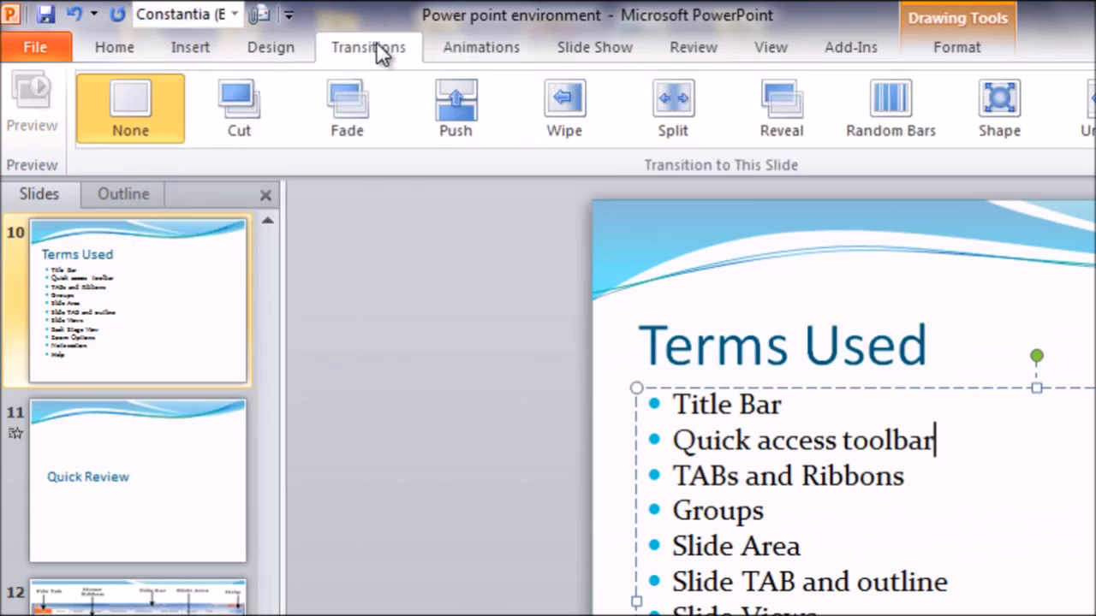
{"action": "left_click", "coordinate": [271, 47]}
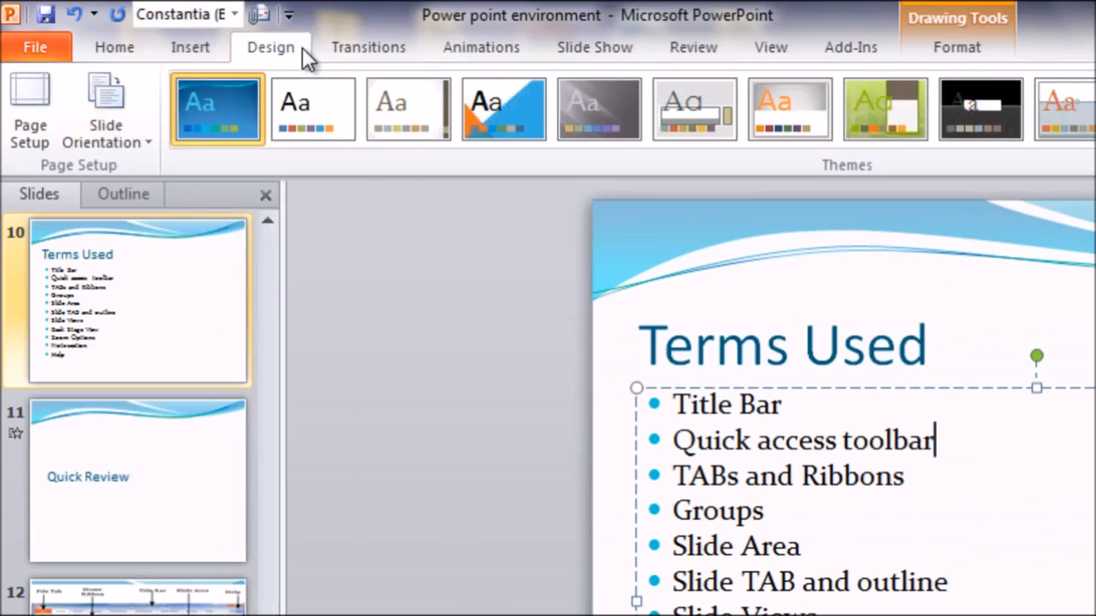
{"action": "left_click", "coordinate": [122, 194]}
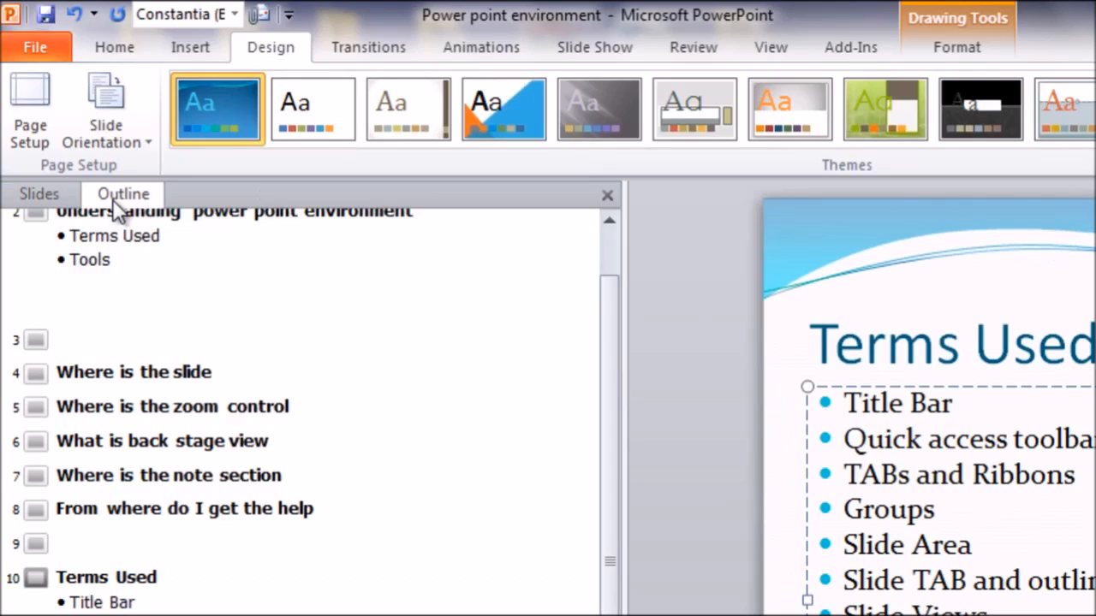
{"action": "mouse_move", "coordinate": [193, 15]}
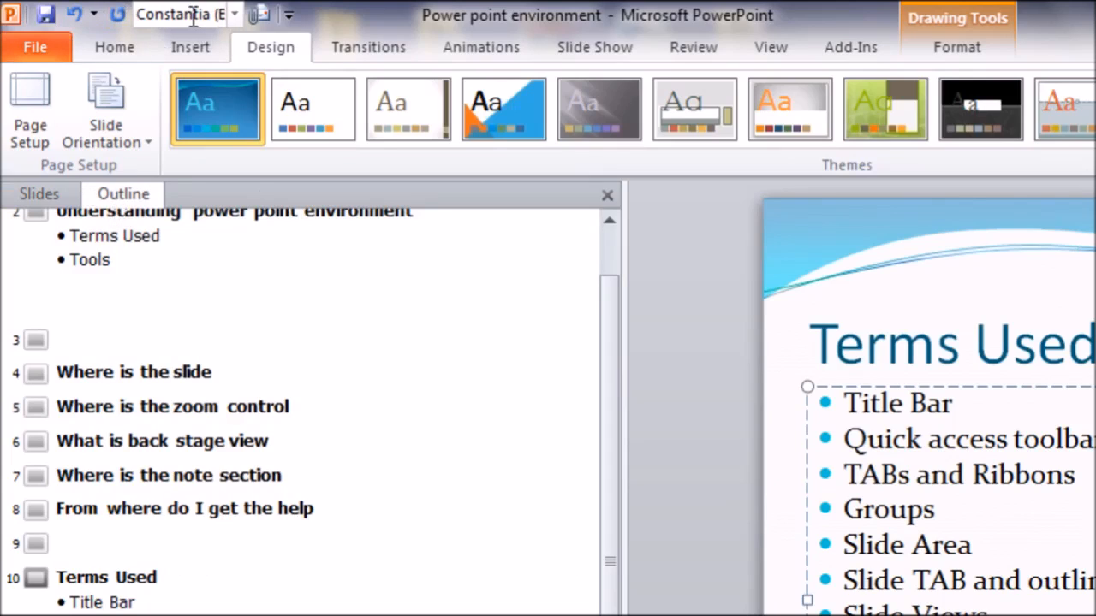
{"action": "mouse_move", "coordinate": [179, 15]}
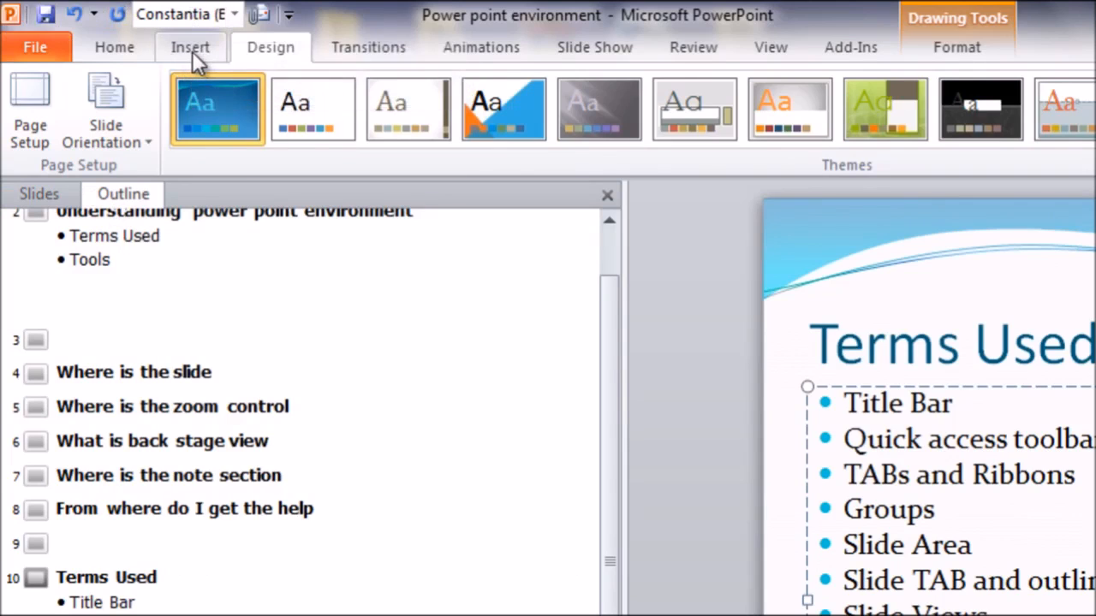
Browse the Animations and Slide Show tabs, ending on the Review tab's proofing tools.
{"action": "left_click", "coordinate": [190, 47]}
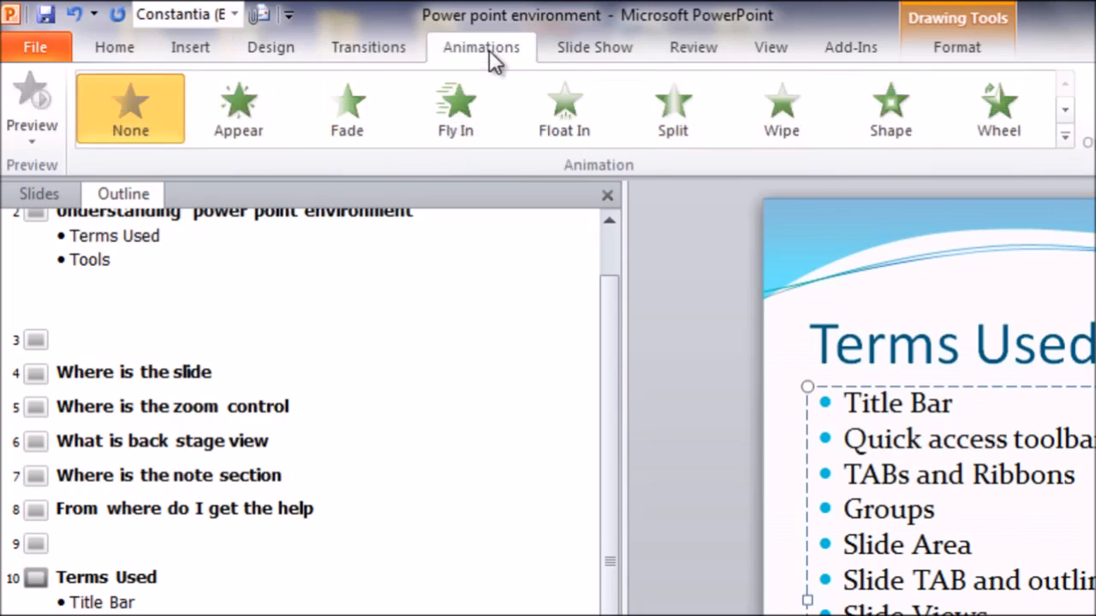
{"action": "left_click", "coordinate": [594, 47]}
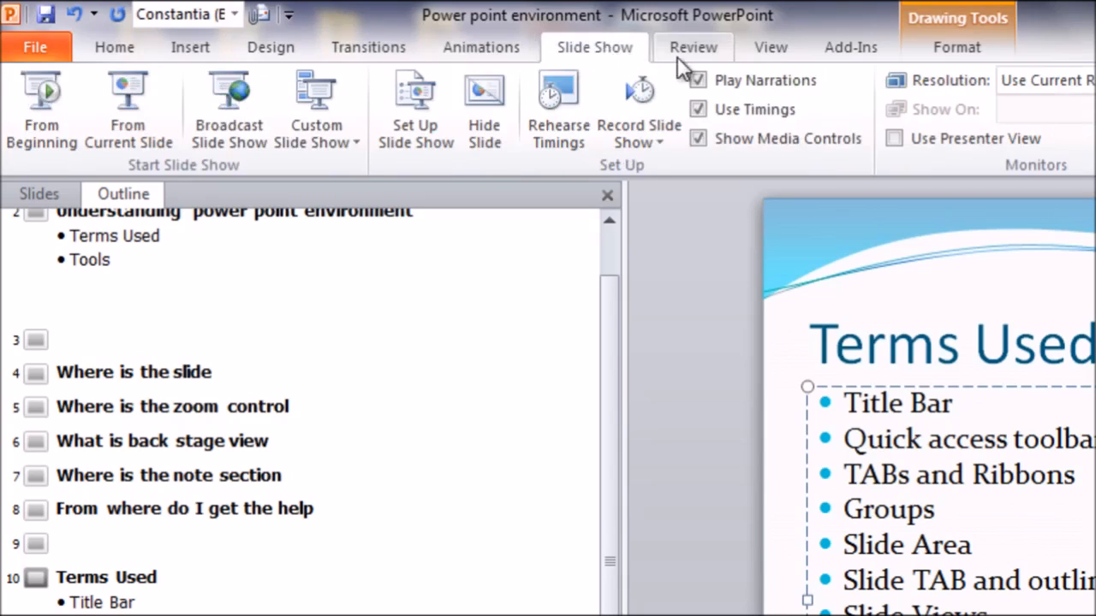
{"action": "left_click", "coordinate": [692, 47]}
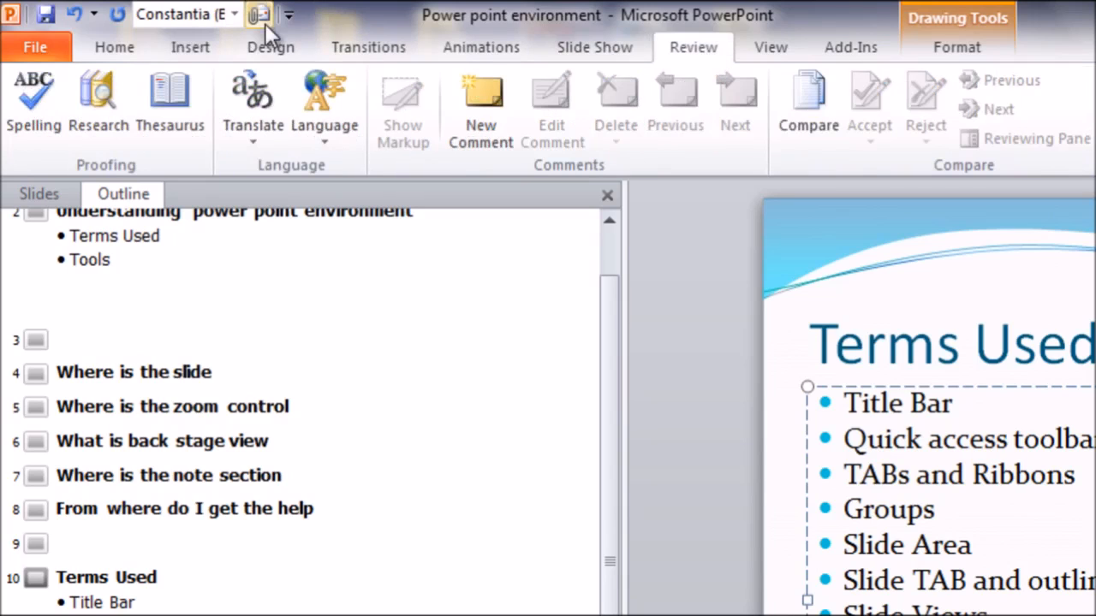
{"action": "mouse_move", "coordinate": [259, 14]}
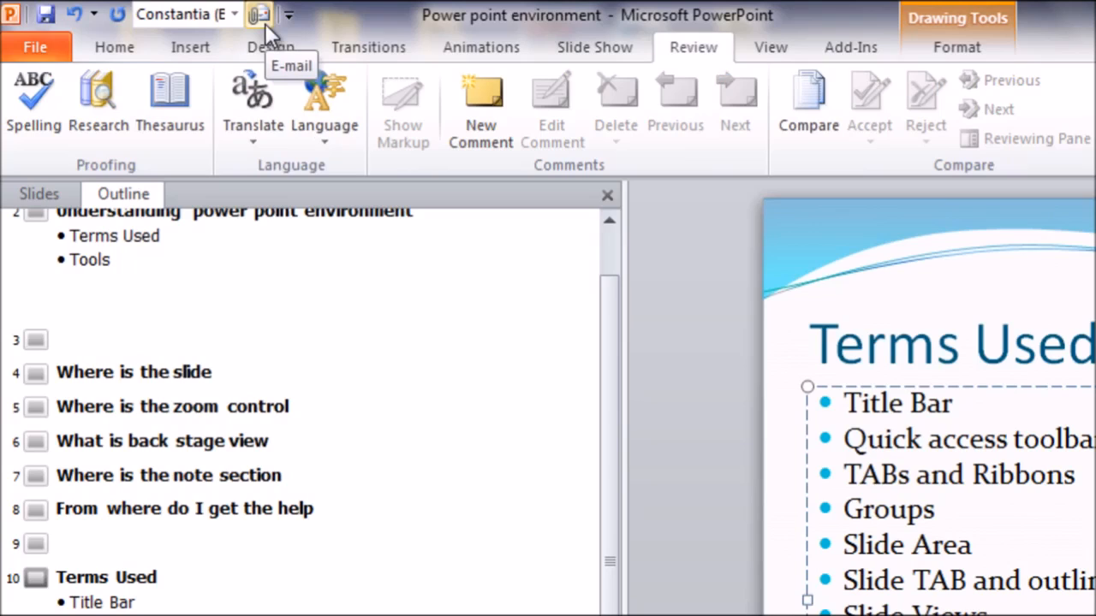
{"action": "mouse_move", "coordinate": [288, 14]}
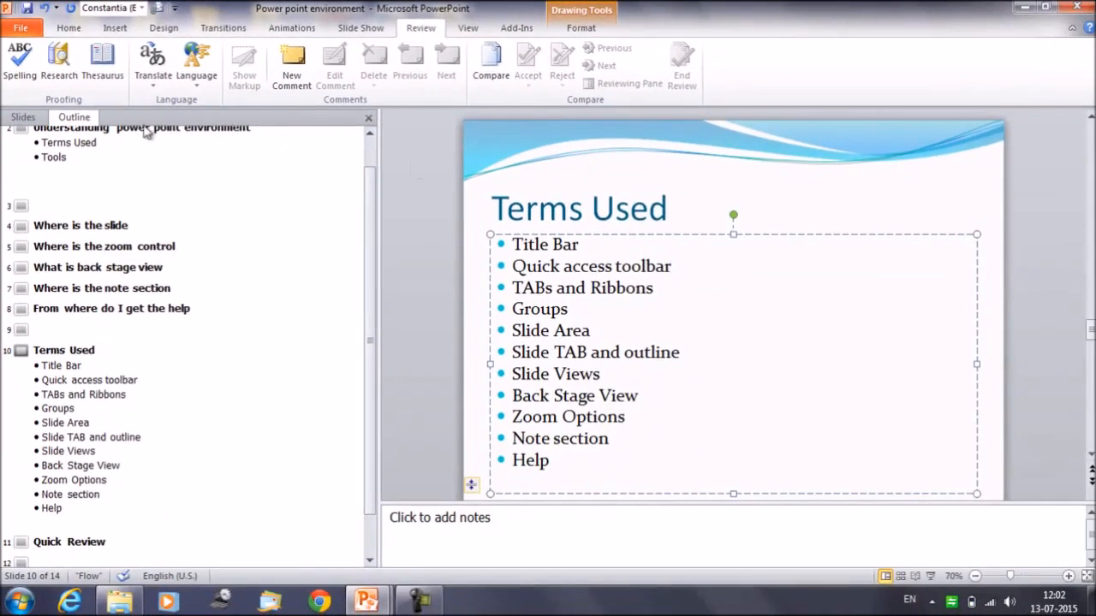
Switch the side pane back to Slides and place the cursor after 'Quick access toolbar'.
{"action": "left_click", "coordinate": [23, 117]}
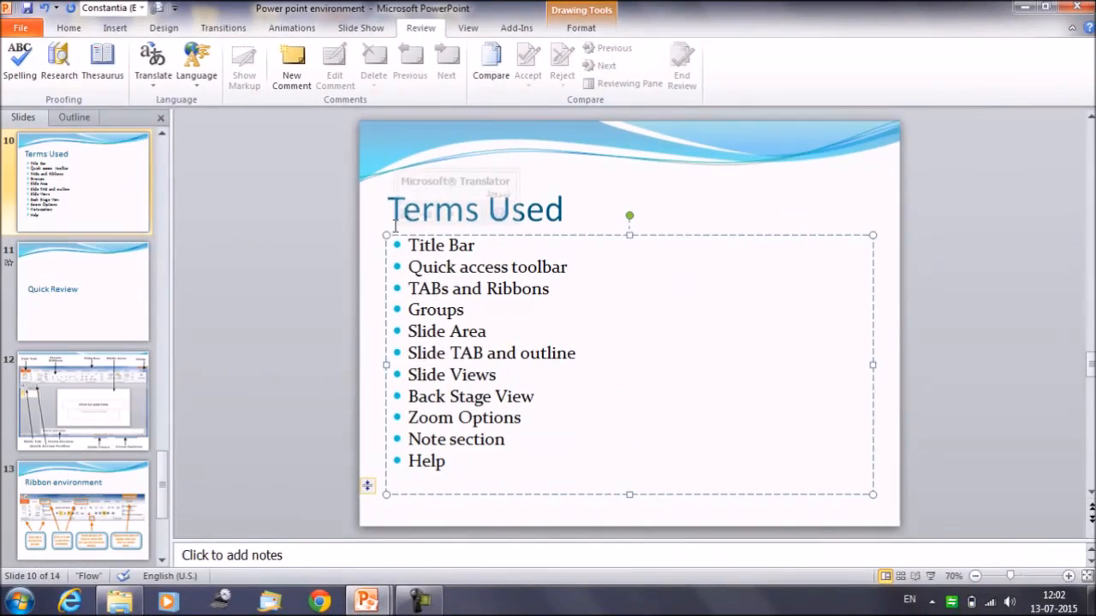
{"action": "mouse_move", "coordinate": [377, 246]}
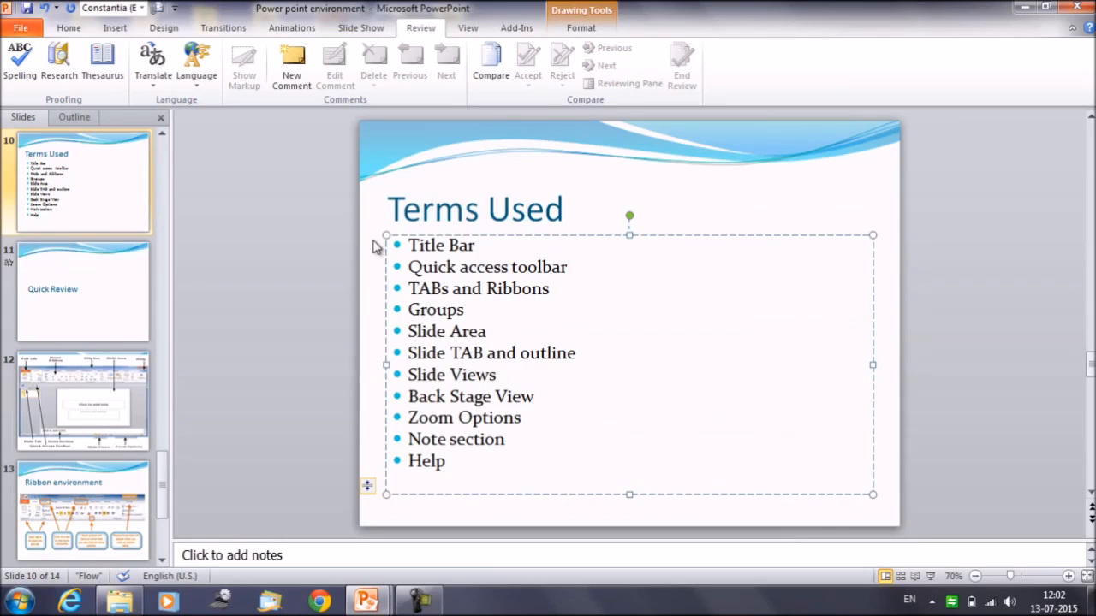
{"action": "left_click", "coordinate": [567, 266]}
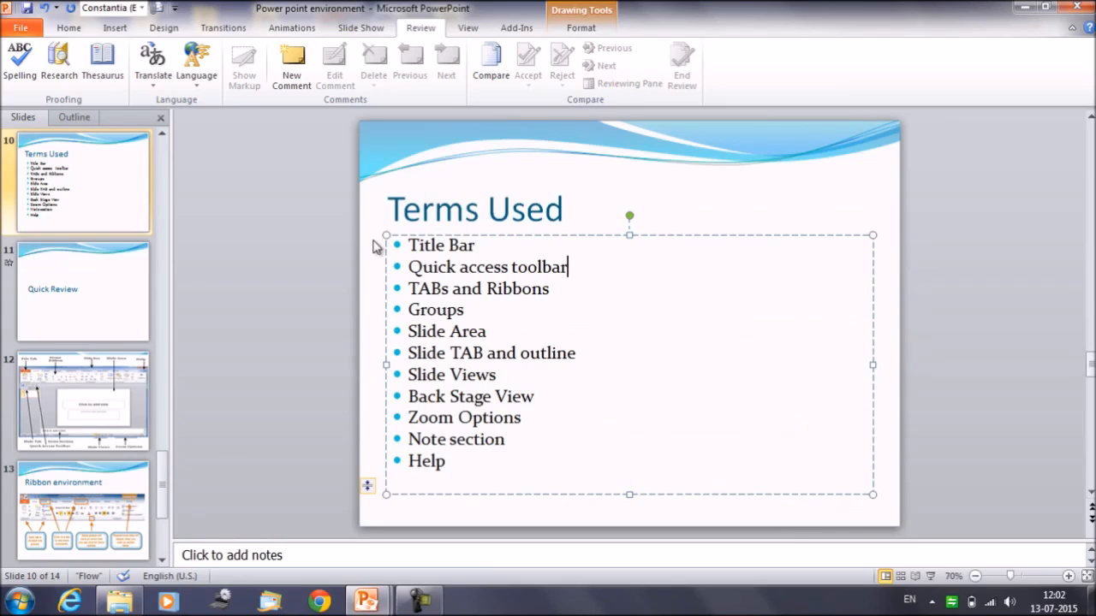